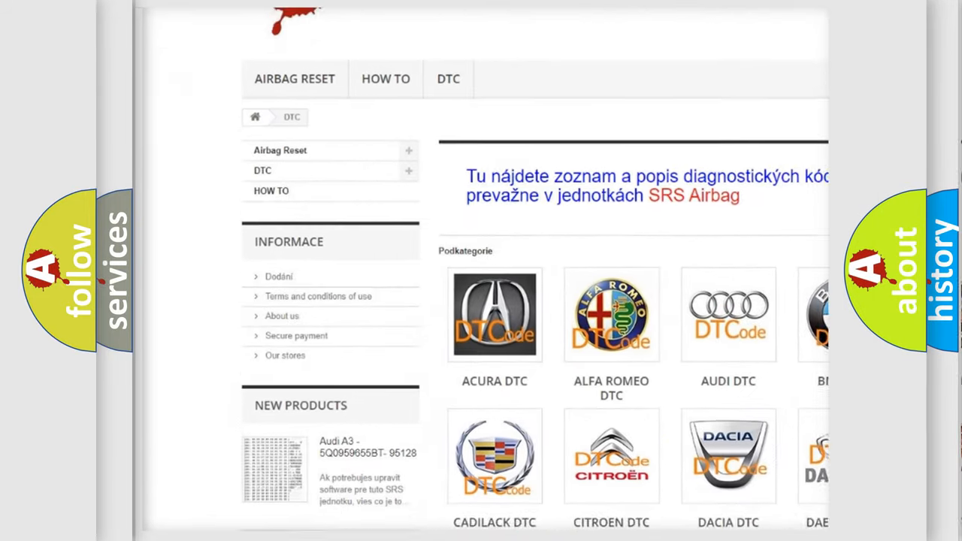
pyautogui.scroll(-3)
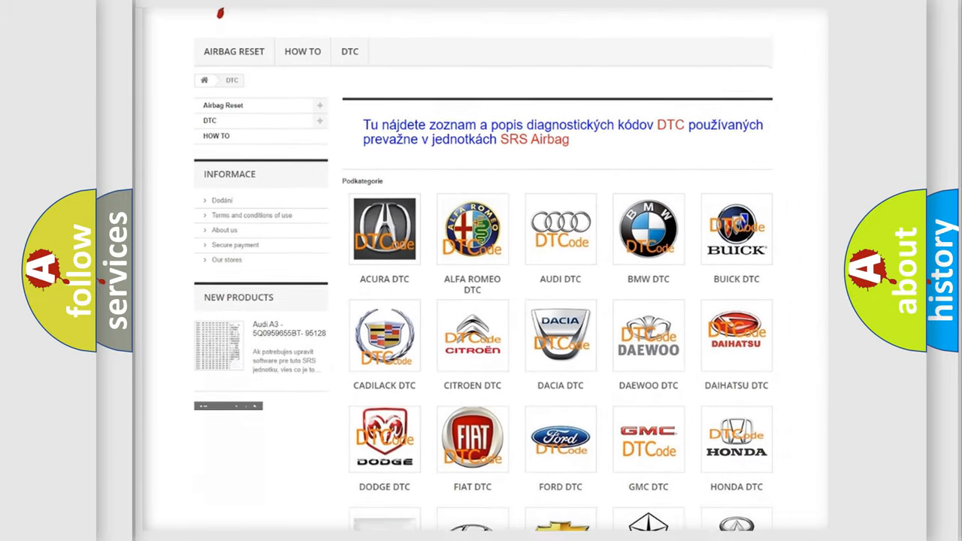
pyautogui.scroll(-3)
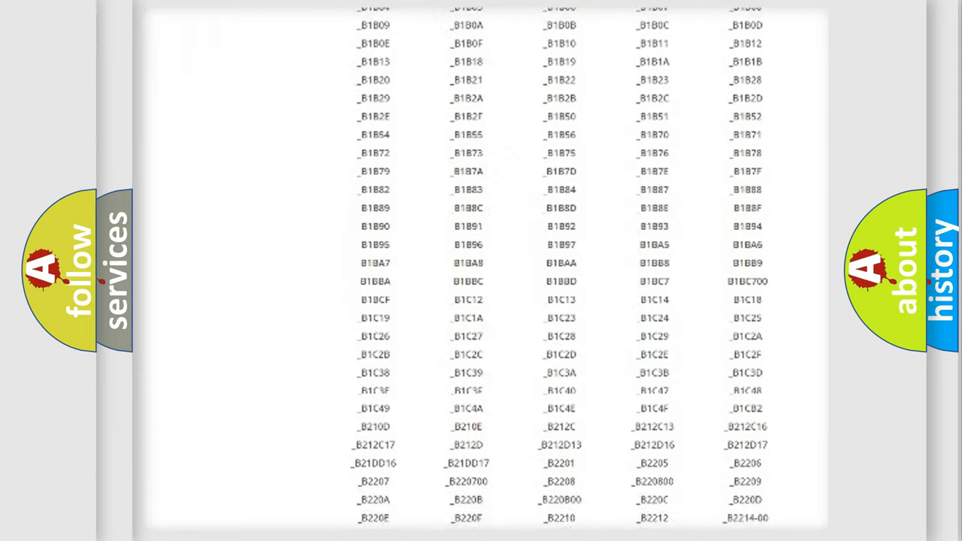
pyautogui.scroll(-3)
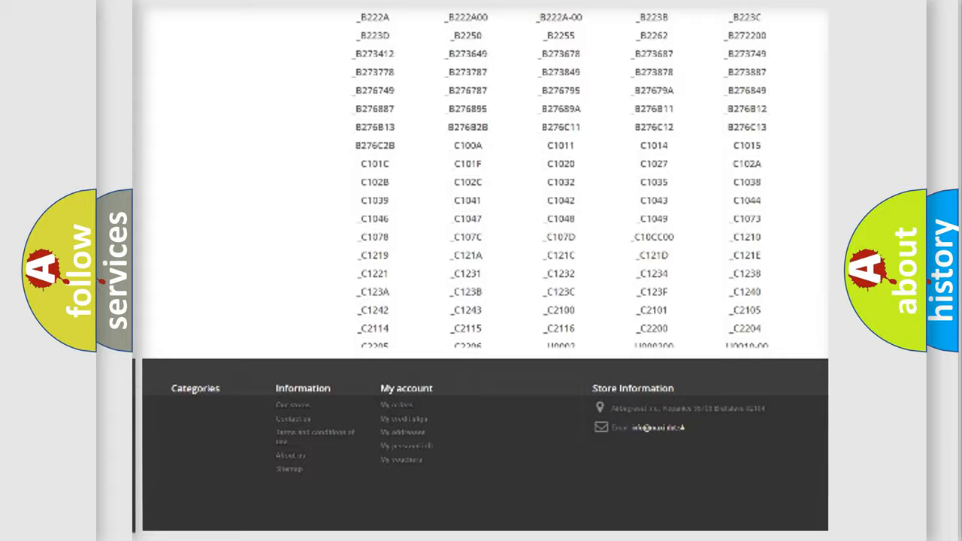
pyautogui.scroll(3)
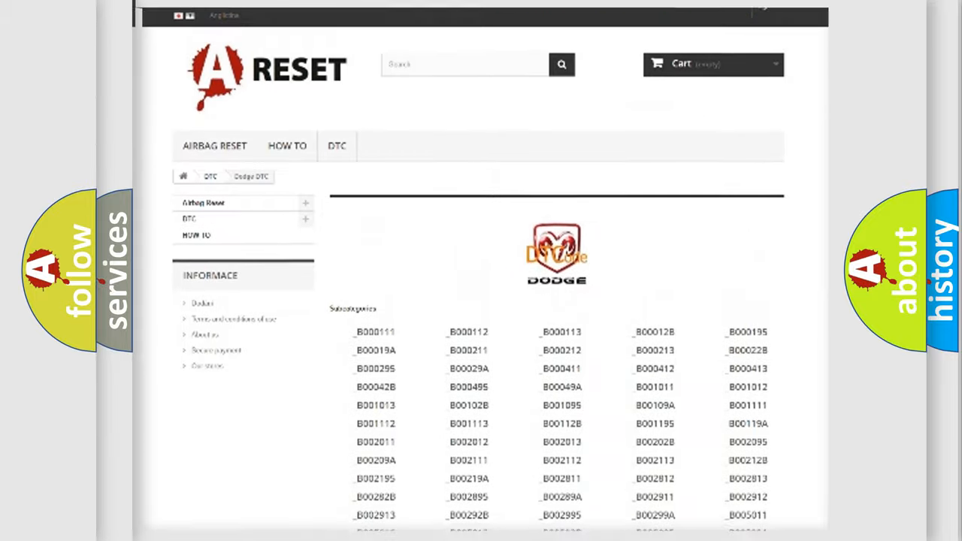